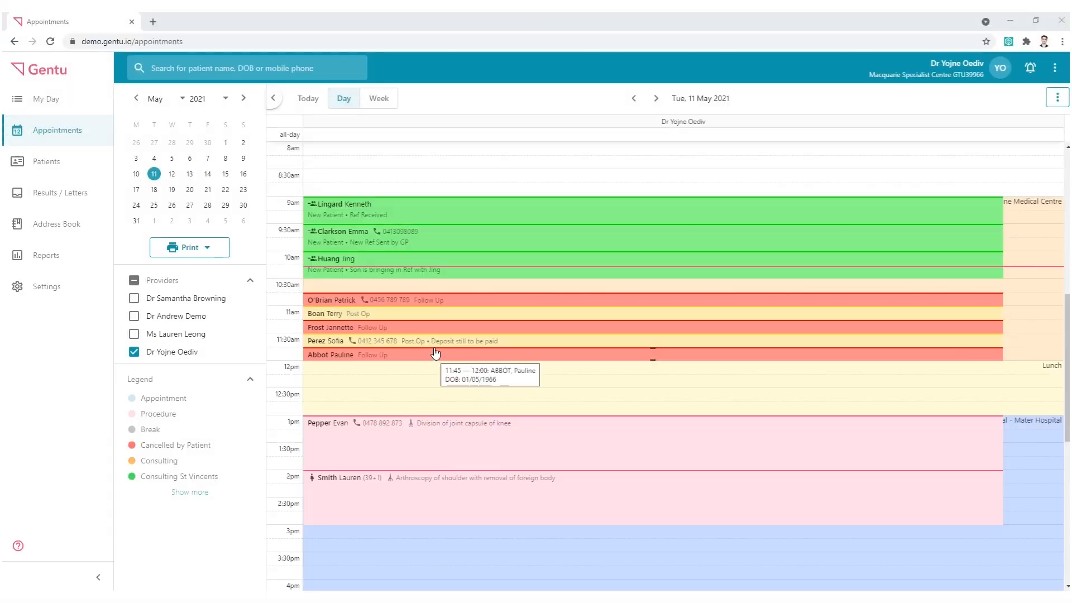
mouse_move(436, 345)
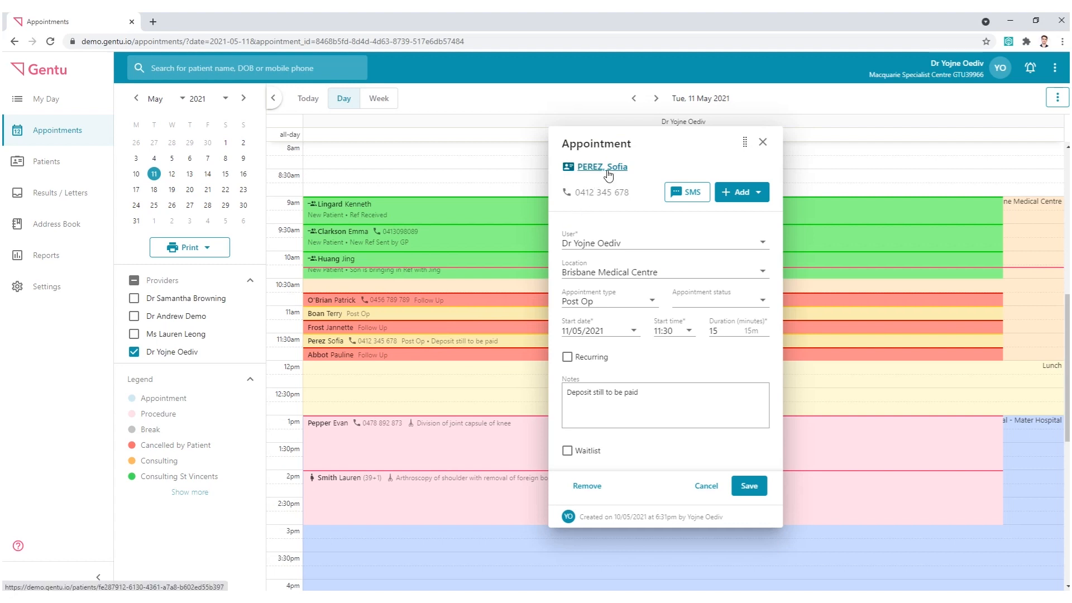
left_click(595, 166)
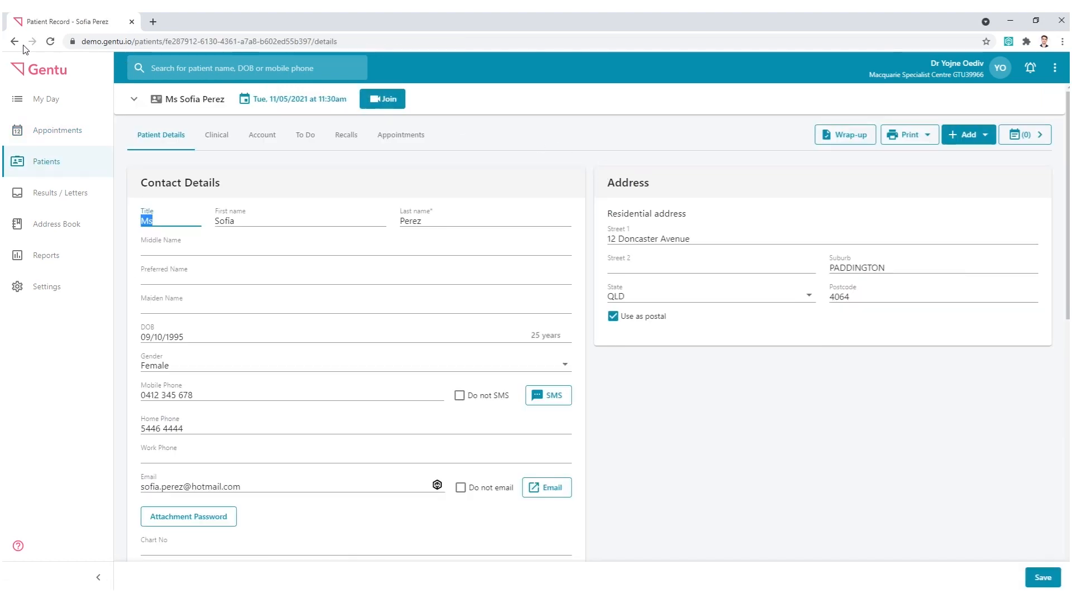
left_click(56, 130)
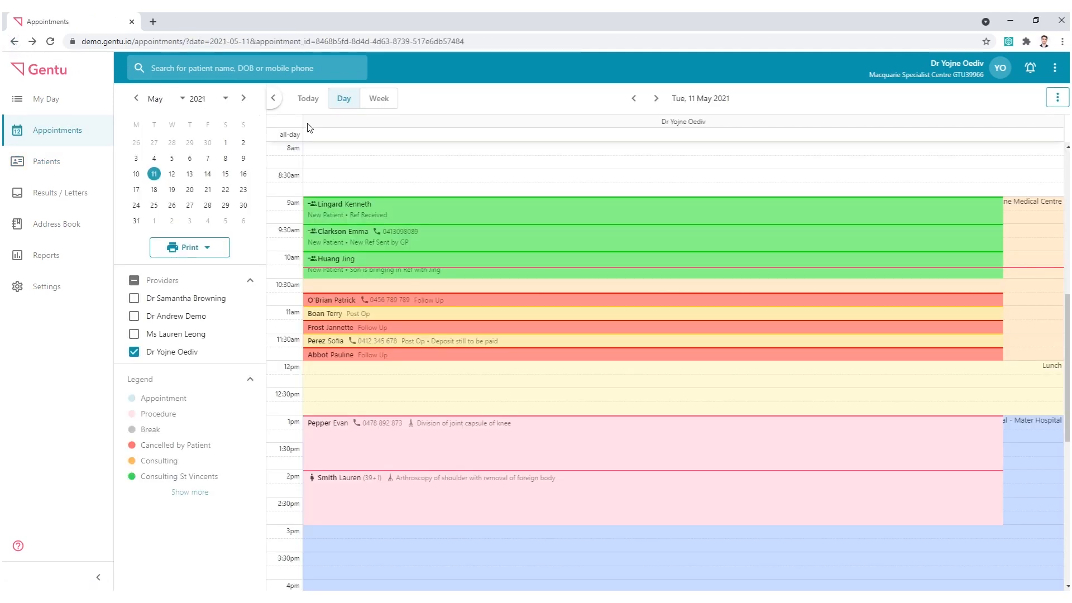
right_click(583, 166)
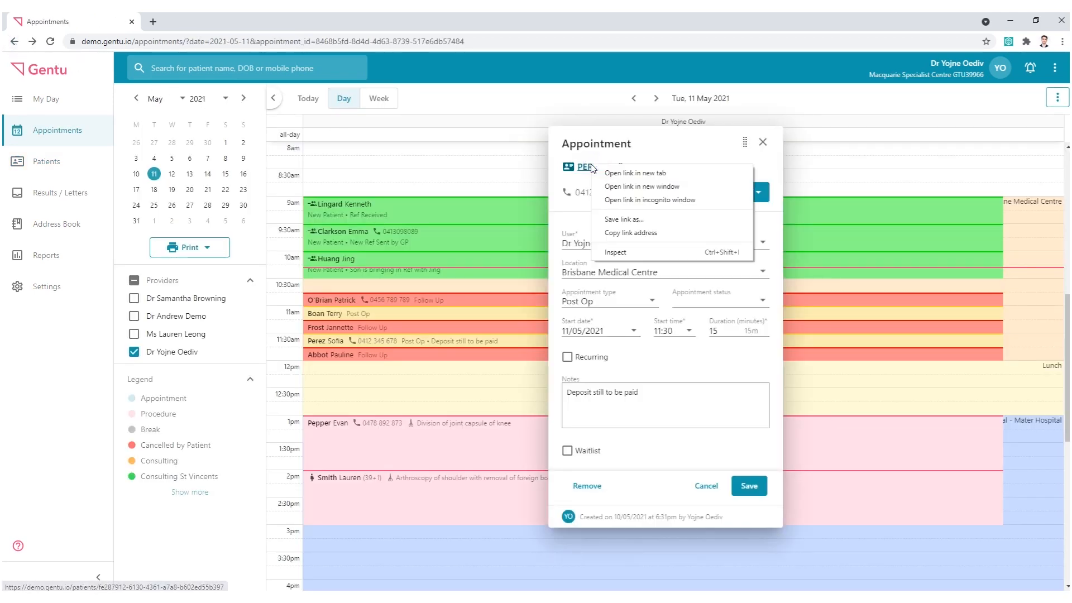
left_click(633, 173)
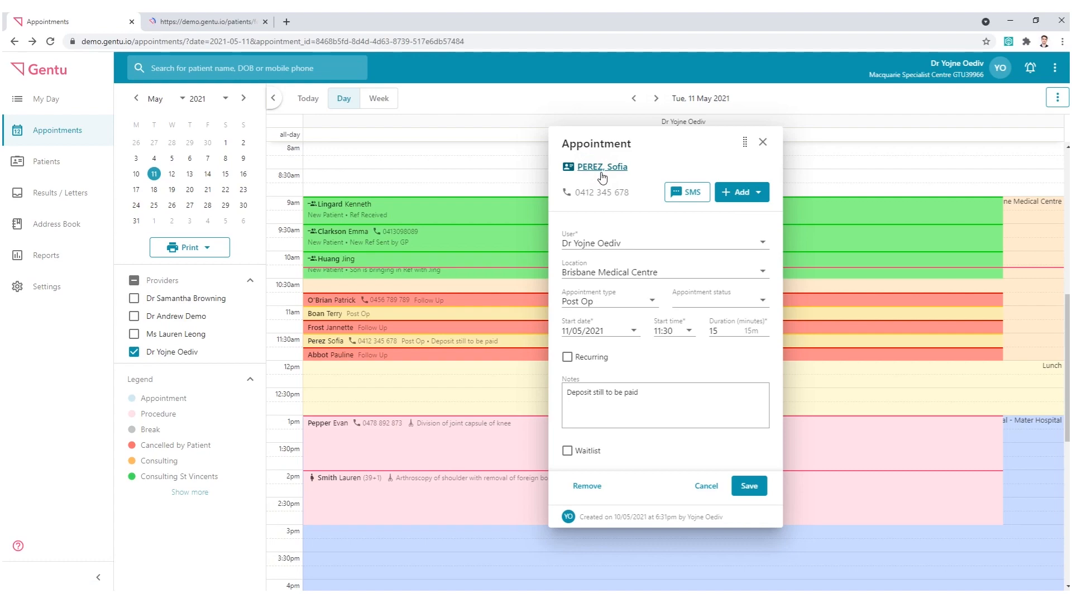
left_click(600, 166)
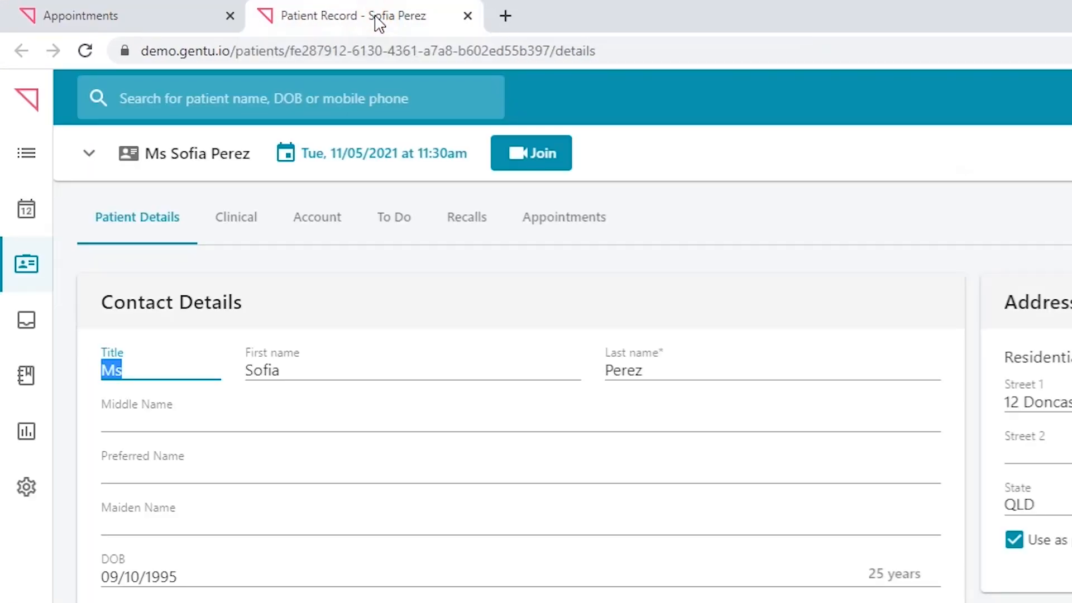
left_click(103, 15)
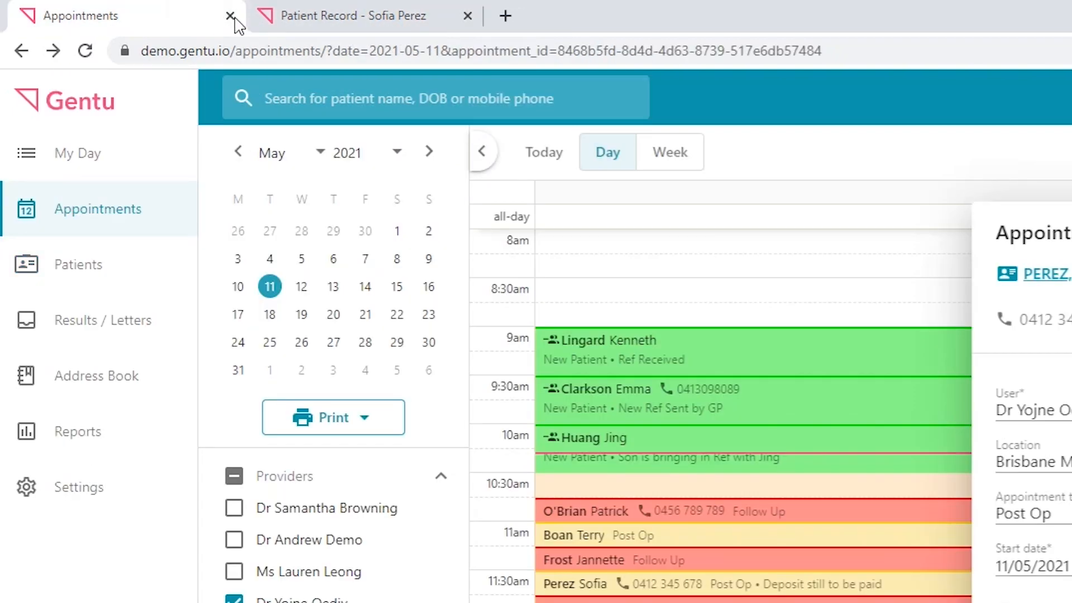
left_click(351, 15)
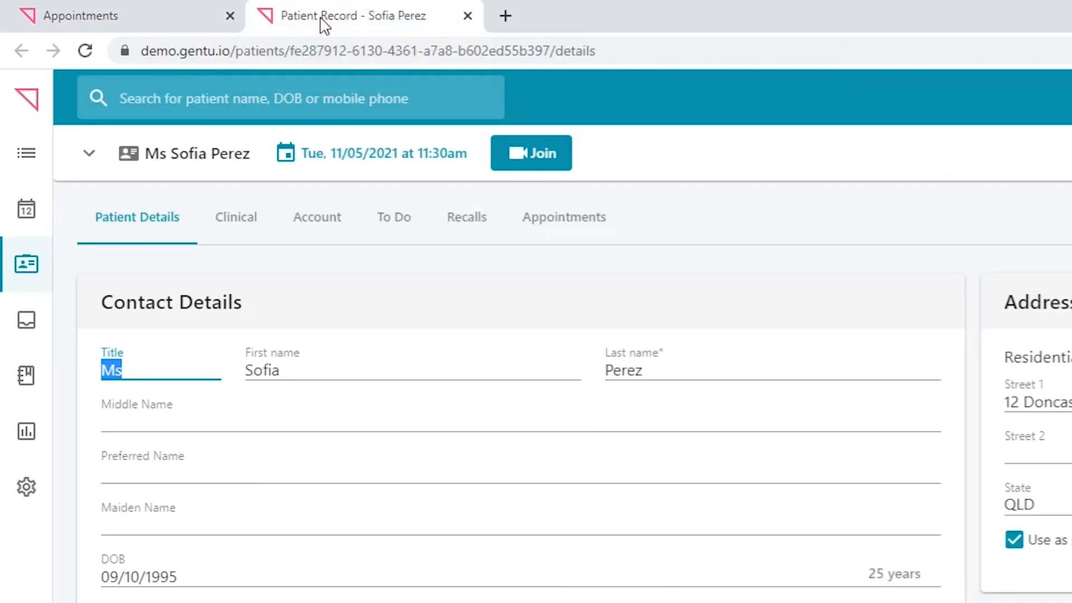
mouse_move(180, 221)
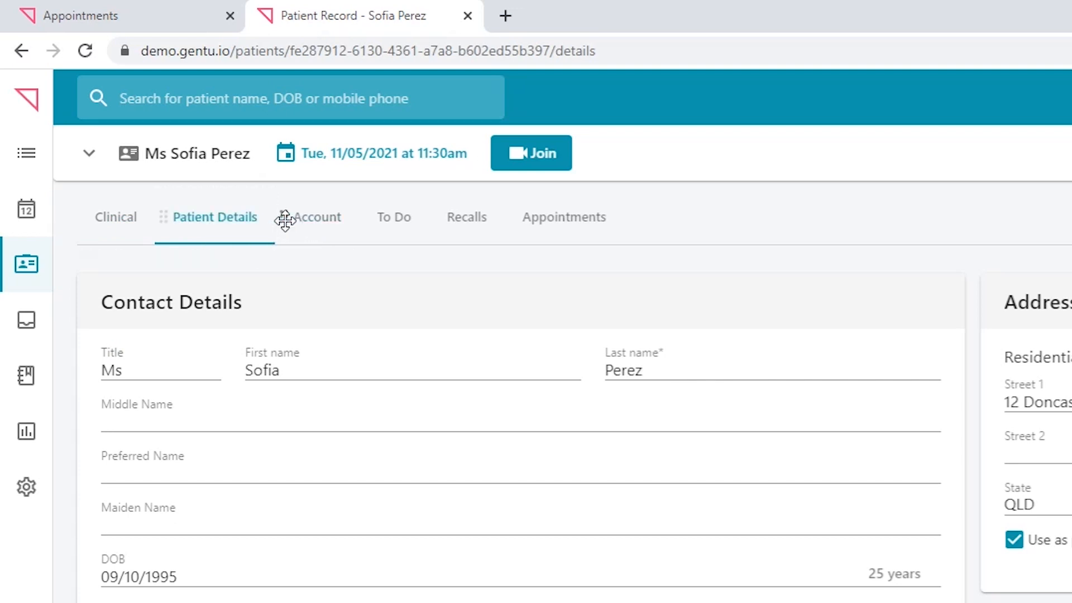
left_click_drag(214, 217, 95, 216)
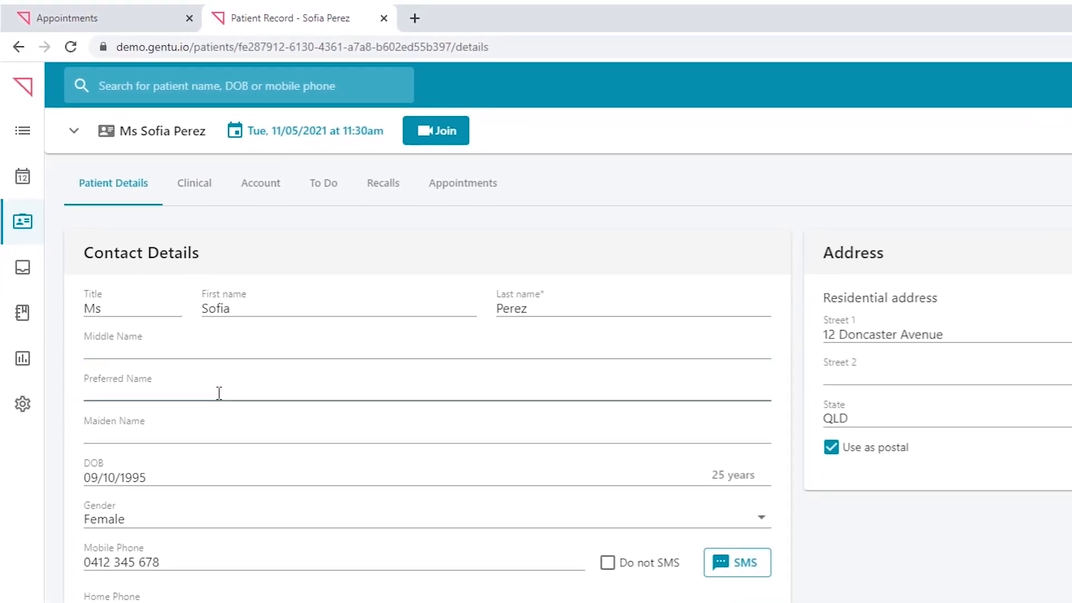
Enter 'Sof' as the preferred name, keep the unsaved changes, and save the details.
type("Sof")
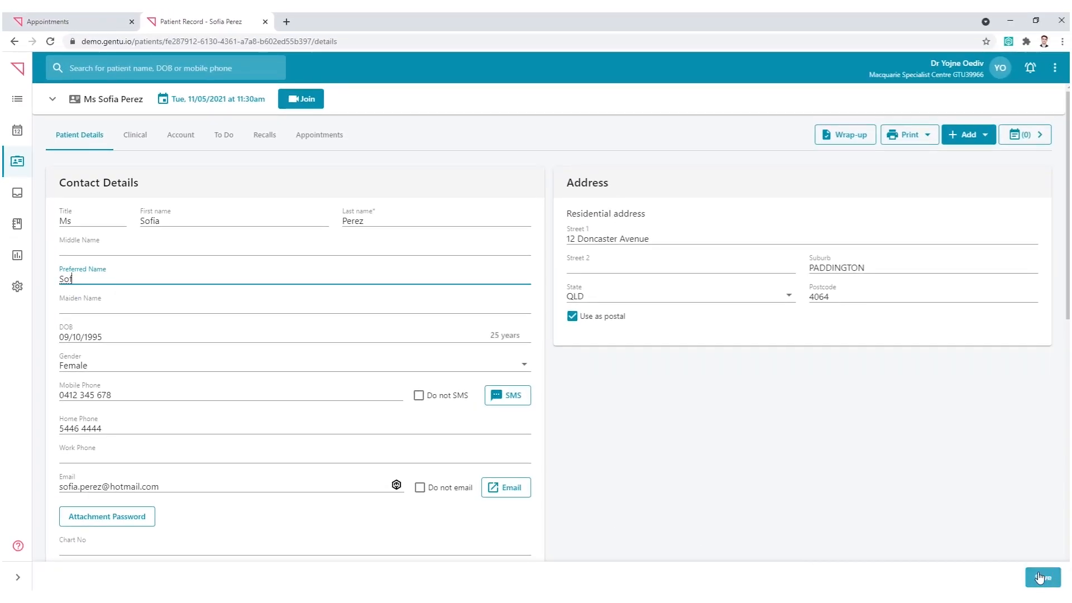
mouse_move(592, 397)
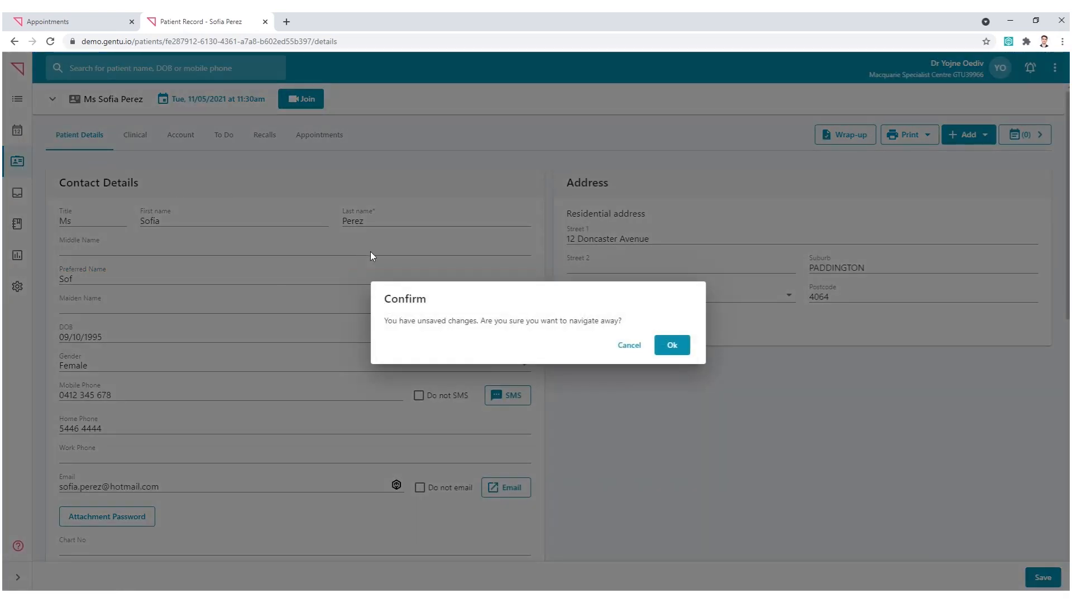
mouse_move(628, 344)
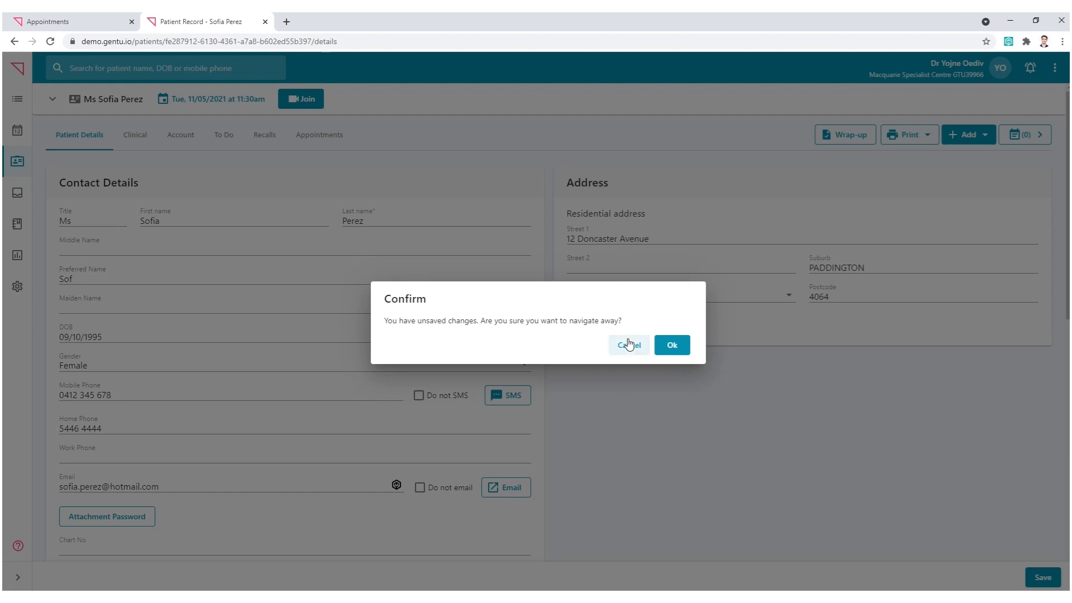
left_click(627, 345)
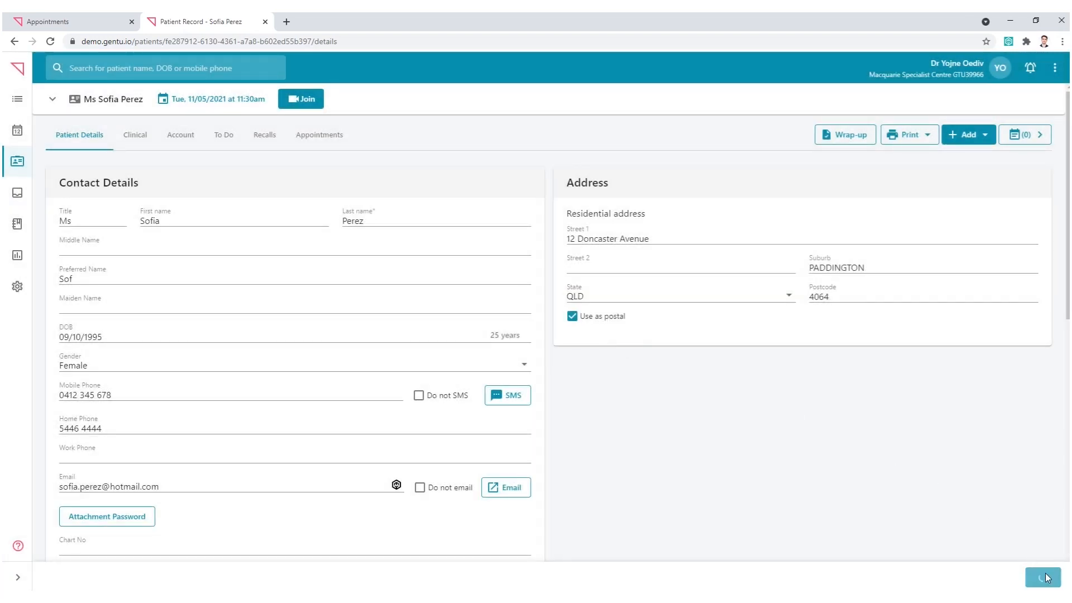
left_click(264, 21)
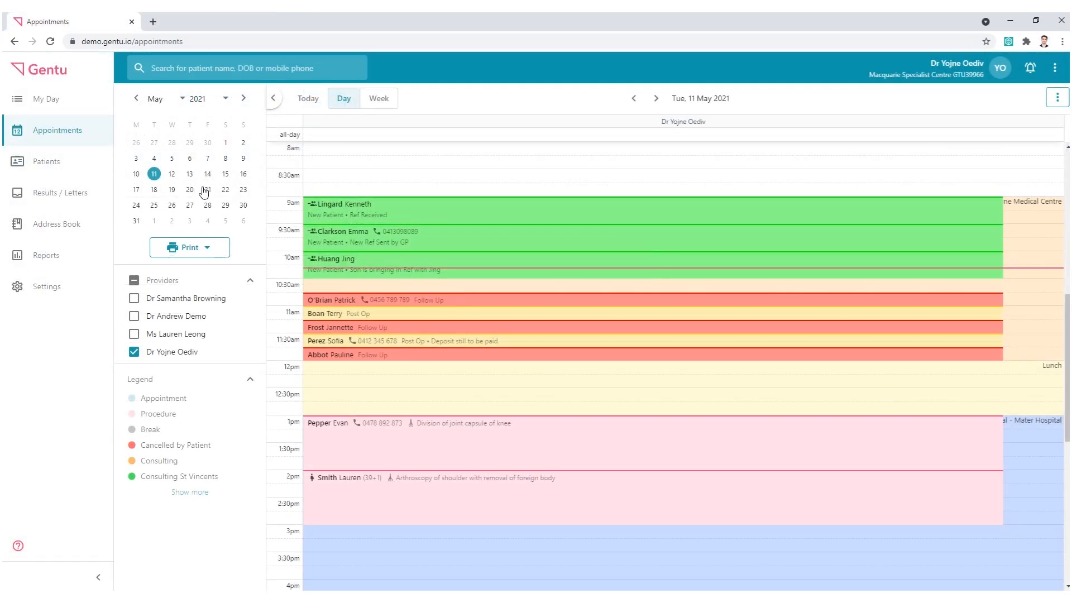
left_click(46, 161)
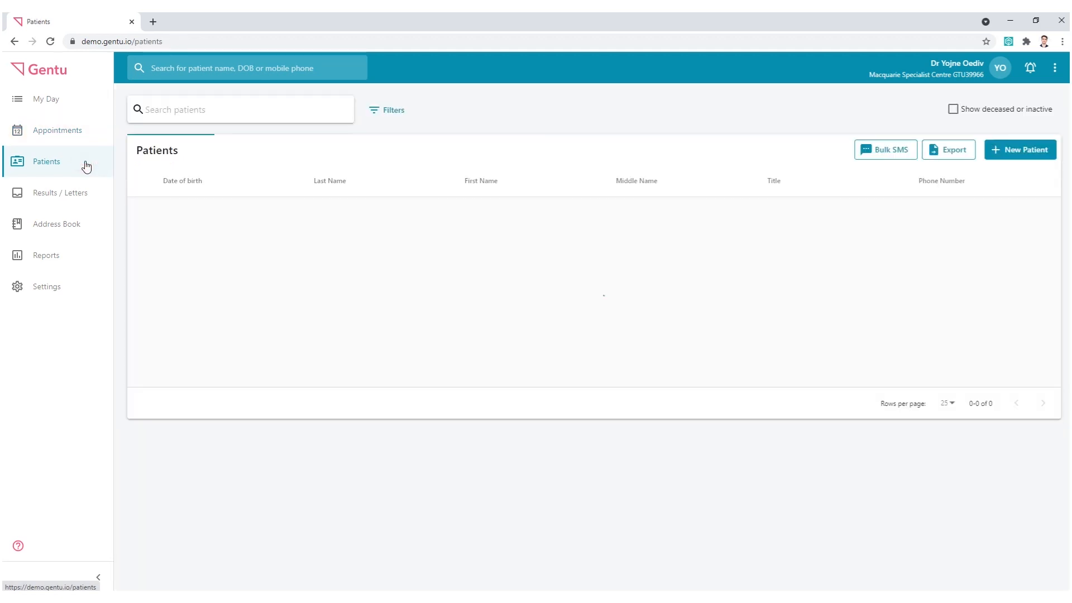
type("pere")
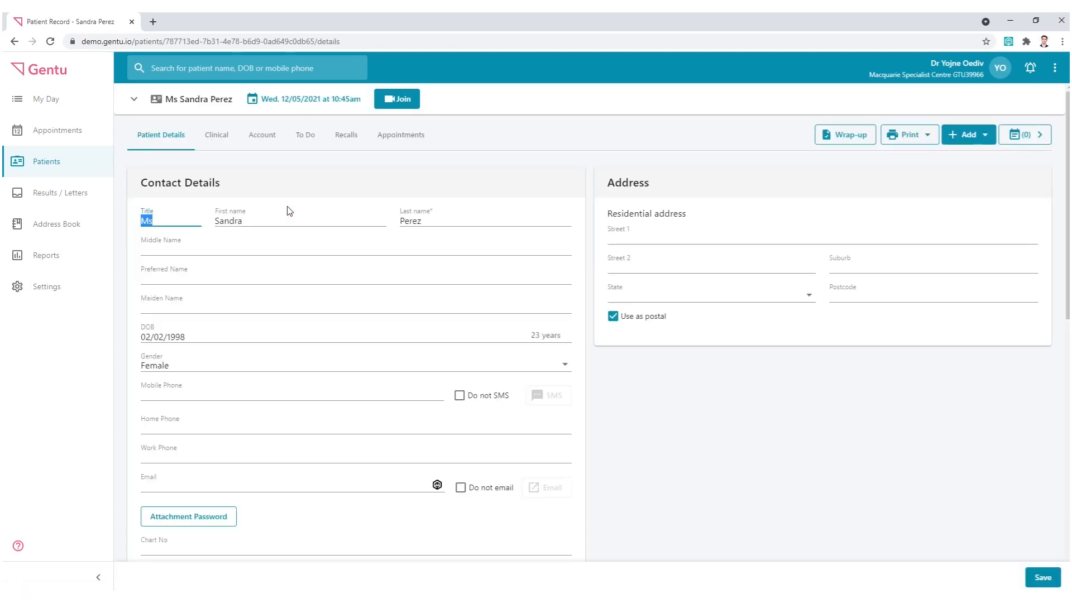
left_click(61, 130)
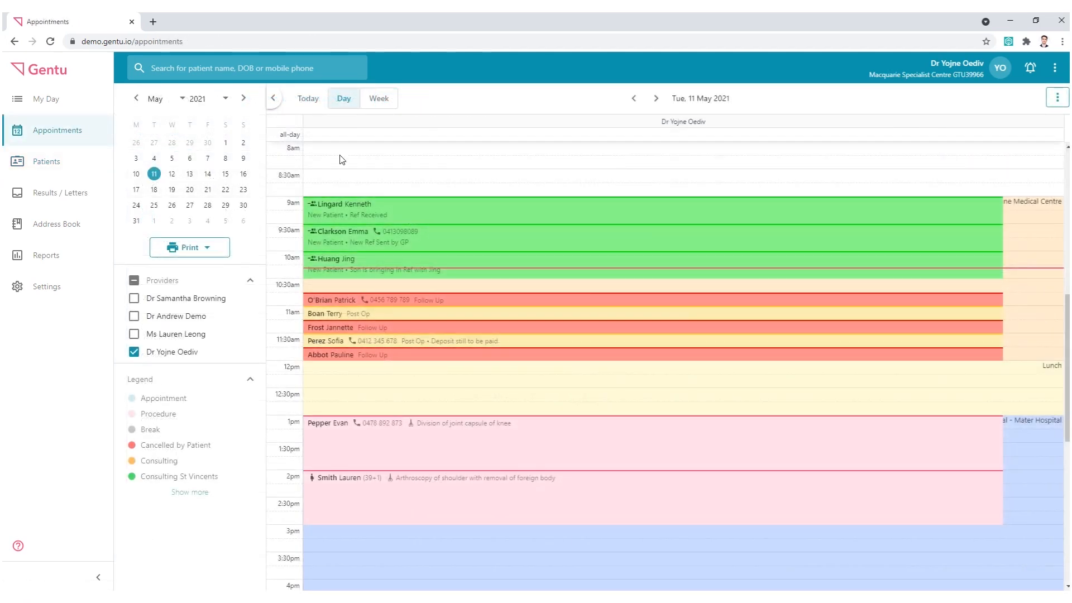